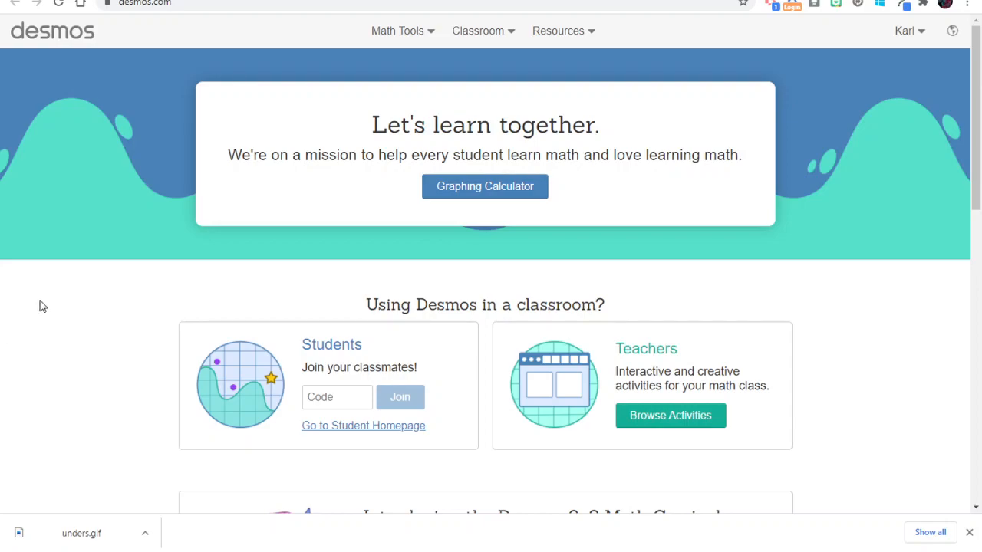
mouse_move(421, 219)
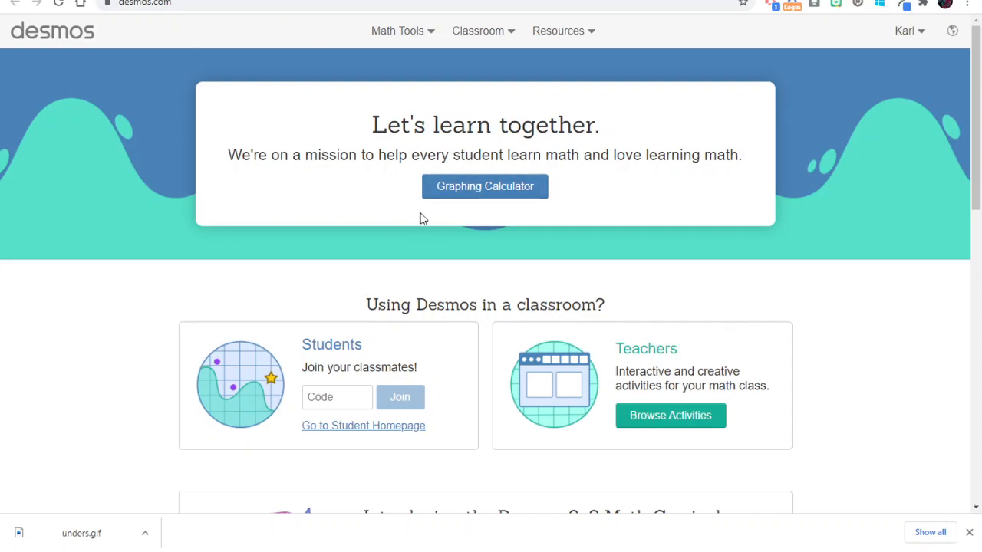
mouse_move(282, 412)
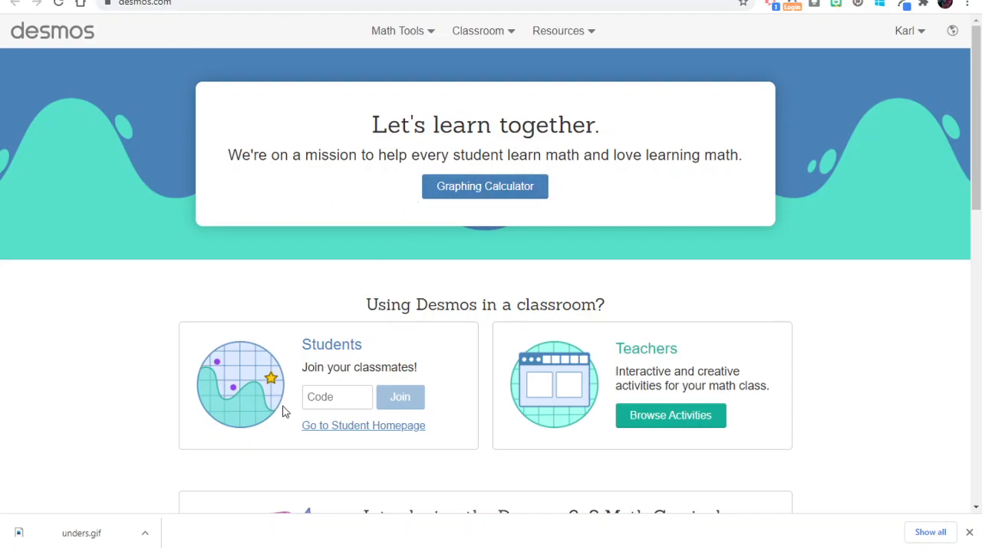
mouse_move(670, 415)
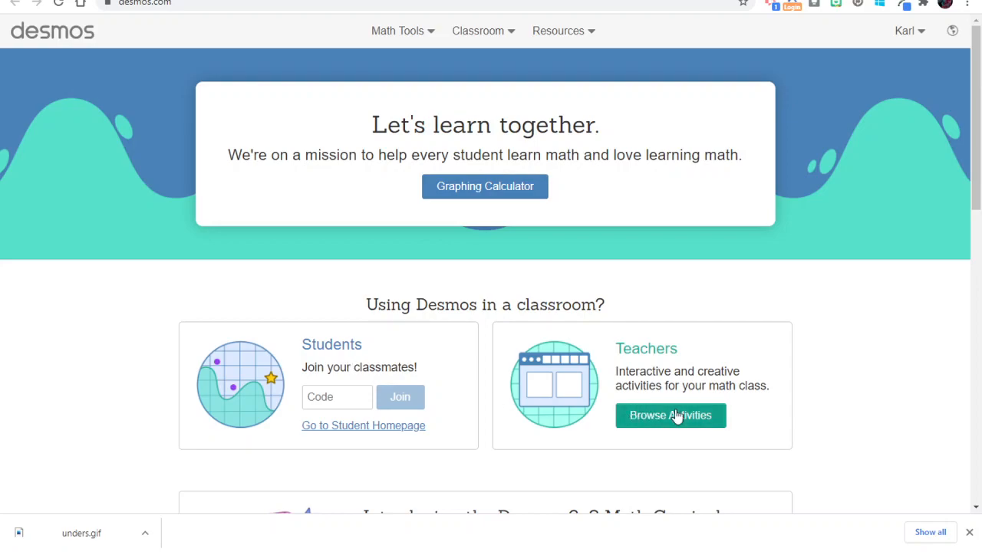
mouse_move(485, 187)
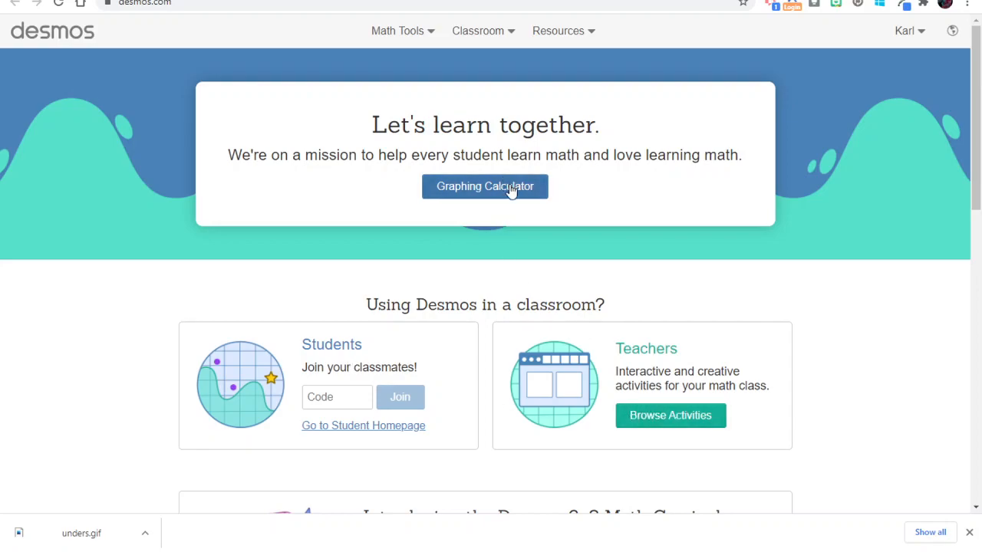
Step: Launch the Graphing Calculator from the Desmos home page to start a blank graph
click(485, 186)
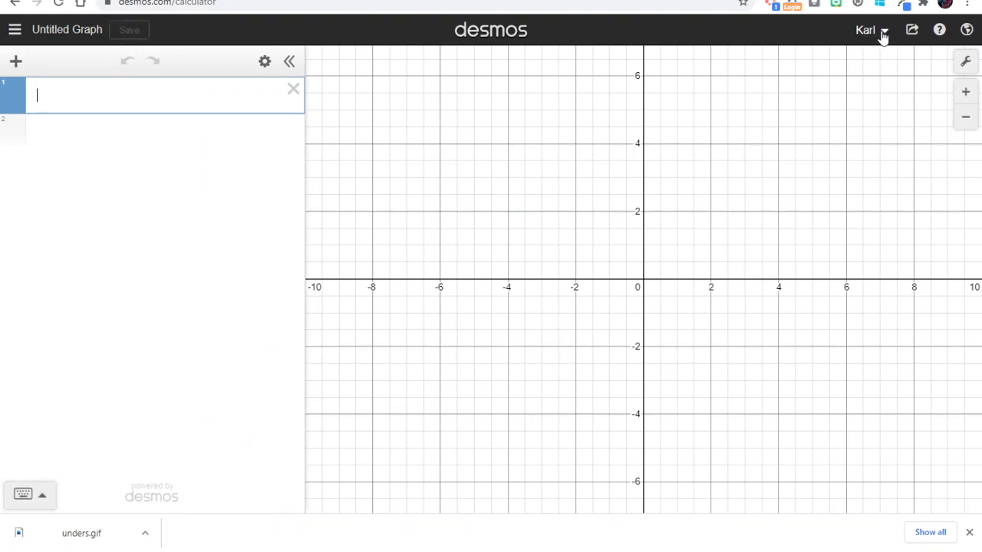
mouse_move(92, 123)
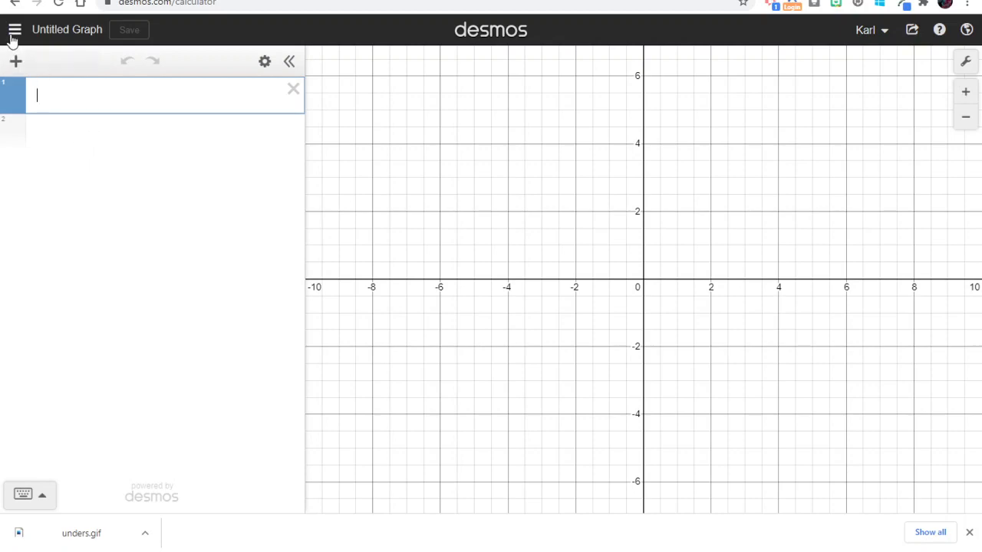
mouse_move(14, 30)
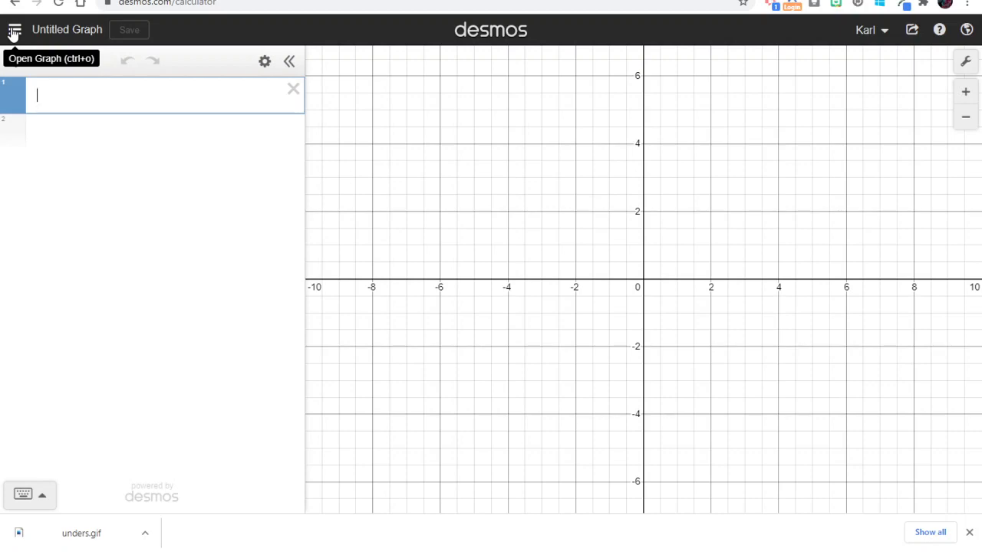
mouse_move(16, 30)
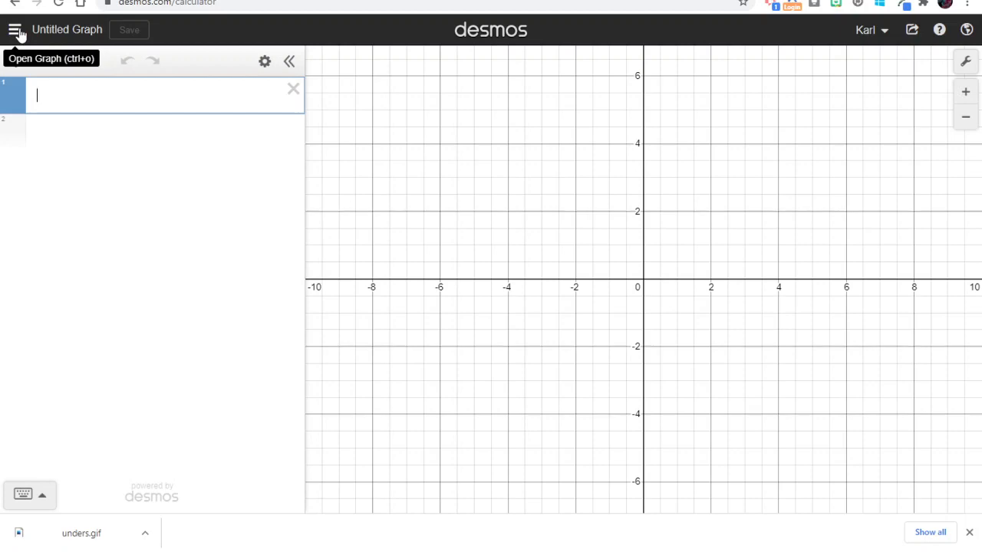
Step: Open the saved graph 'Paste Example' from the Saved Graphs menu
click(14, 29)
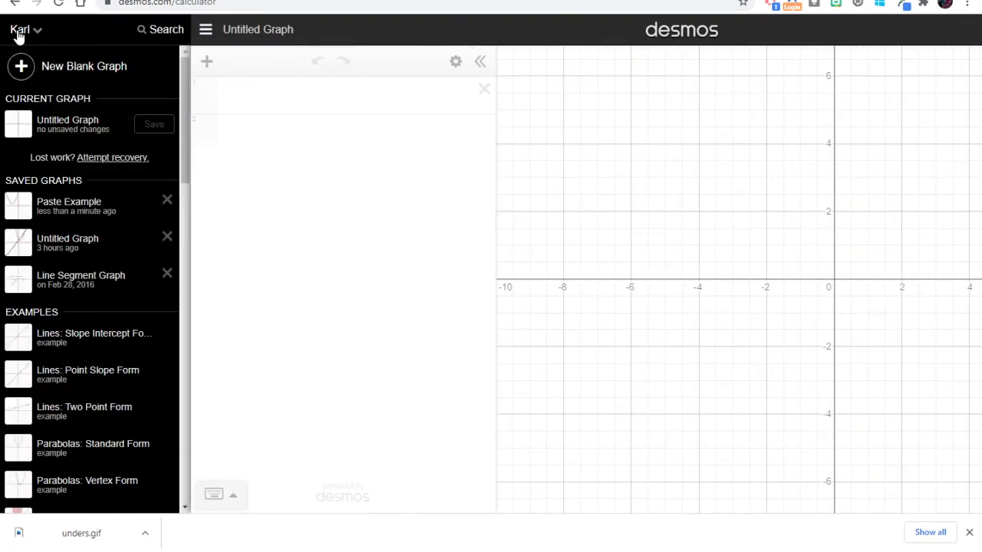
mouse_move(123, 215)
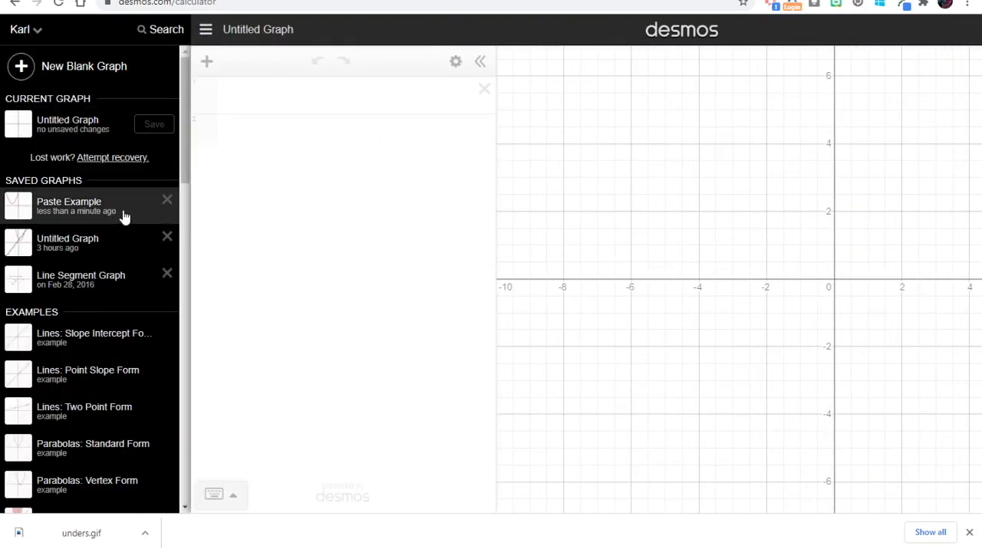
click(69, 206)
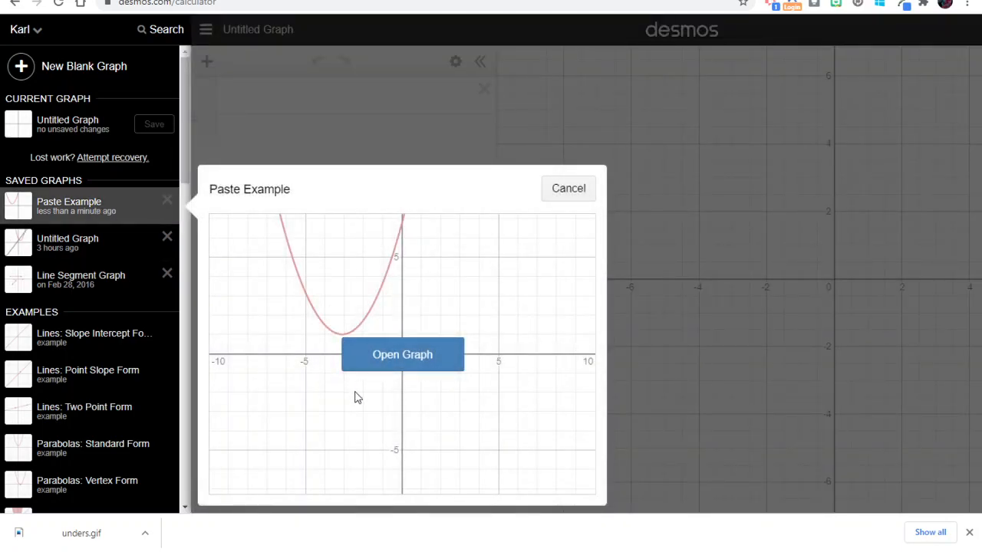
click(402, 354)
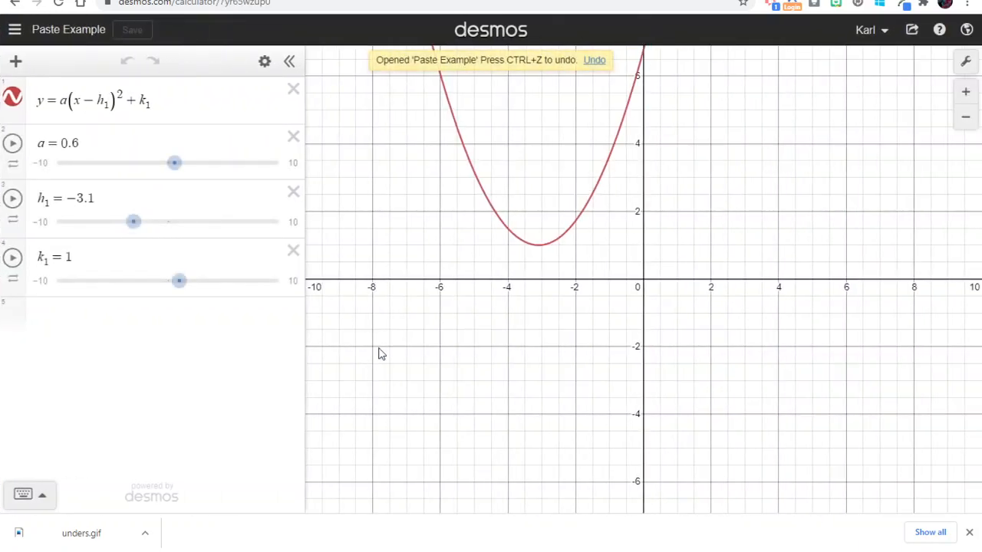
mouse_move(15, 62)
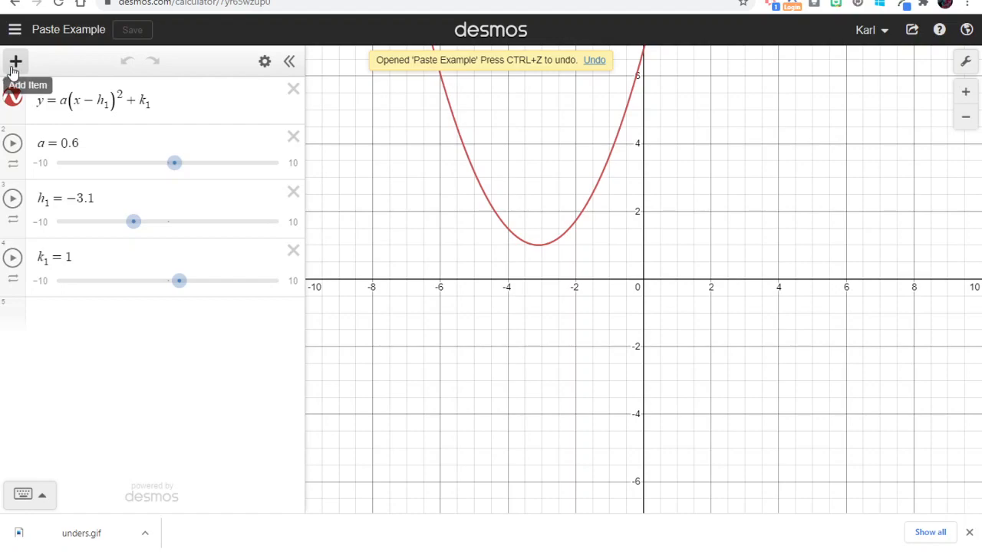
Step: Add y=mx+b with sliders for m and b, set to 0.2 and −1.8
click(16, 61)
text(y = mx + b)
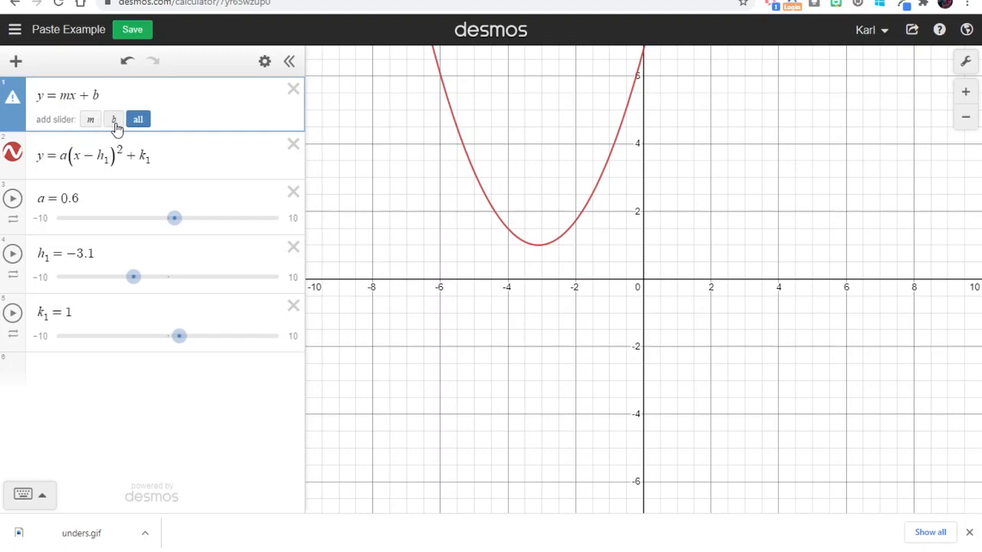
click(138, 119)
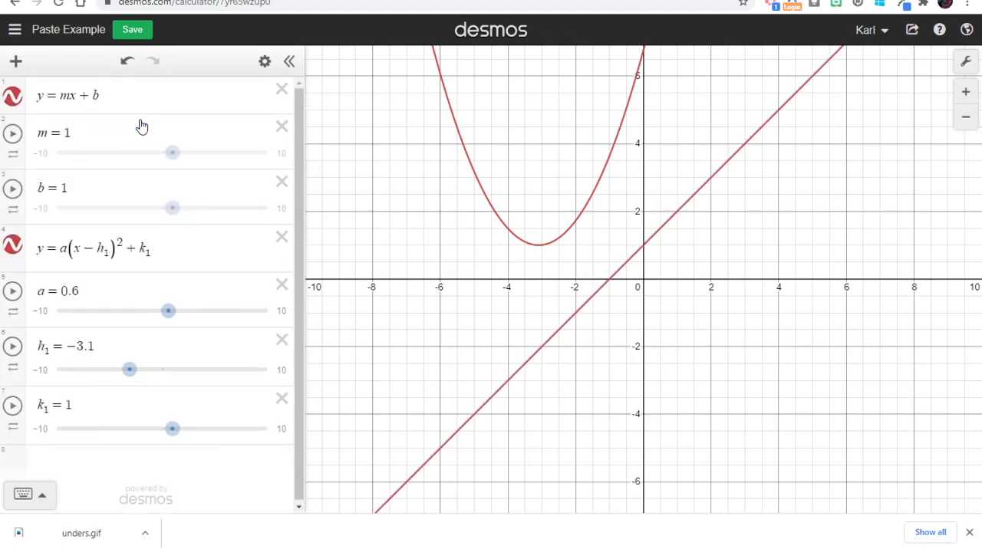
drag(173, 153, 164, 152)
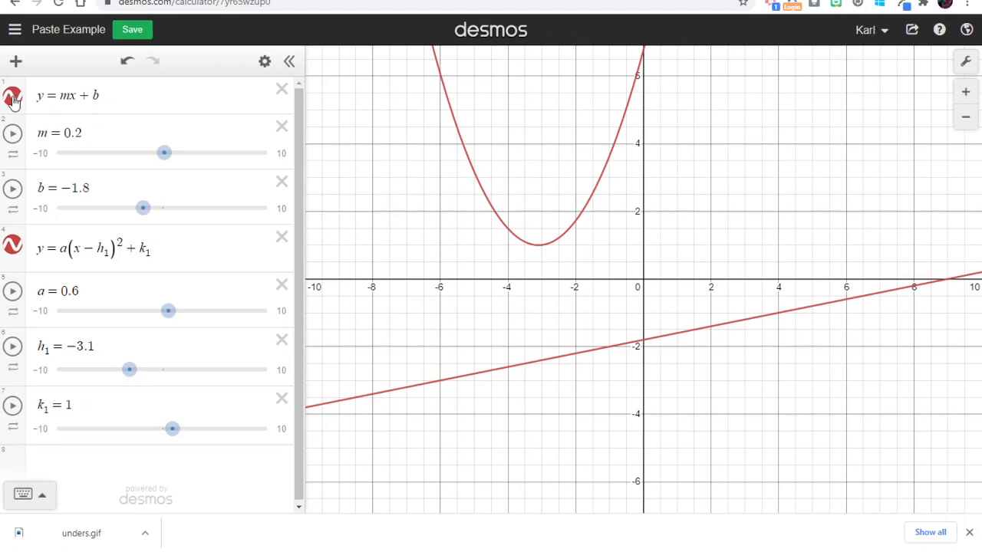
Step: Change the y=mx+b line's colour to green
click(12, 95)
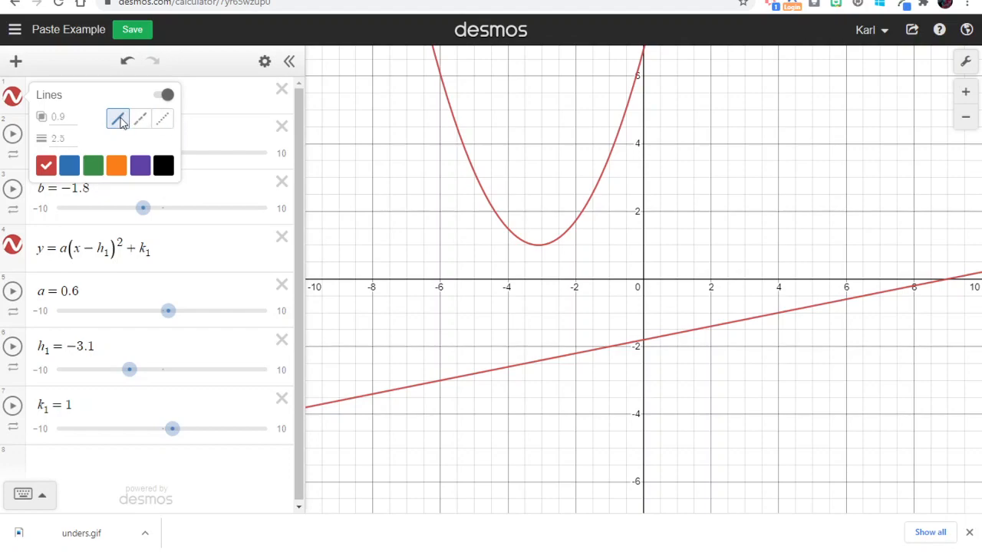
mouse_move(72, 138)
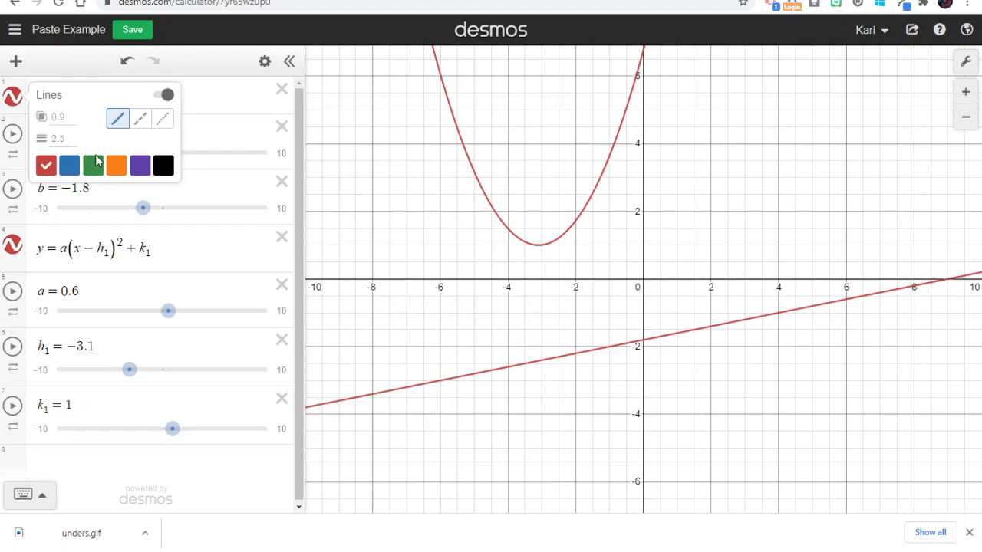
click(92, 166)
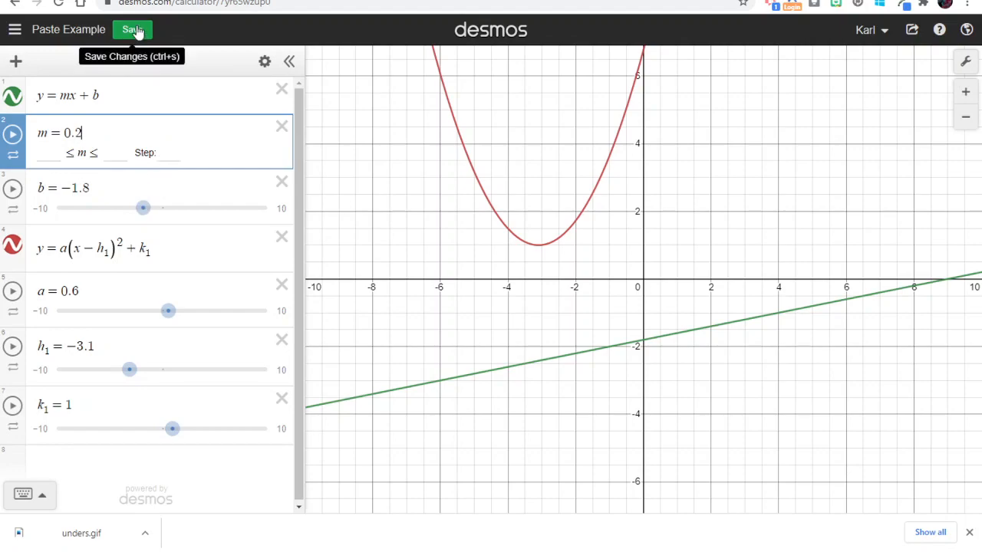
Step: Save the graph with the green line and red parabola
click(132, 29)
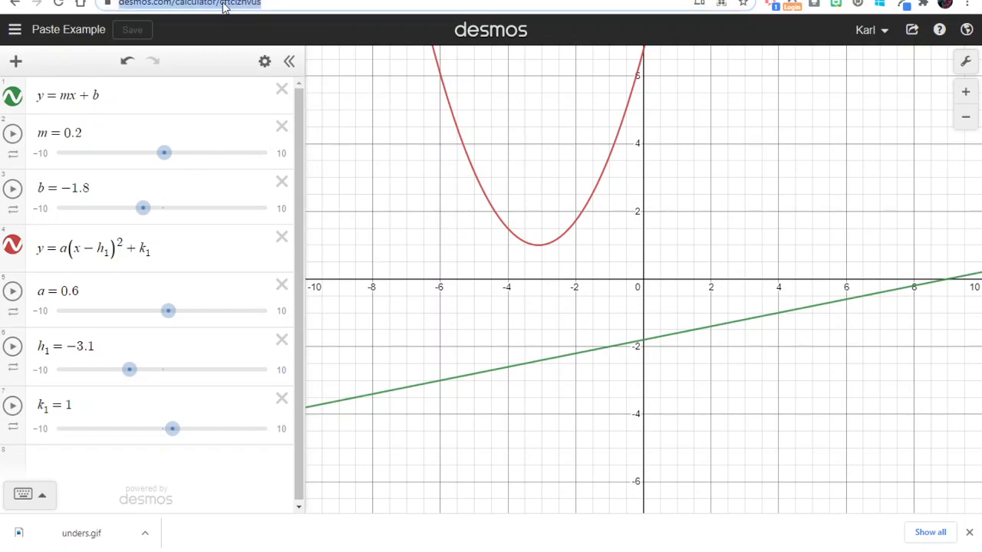
mouse_move(395, 154)
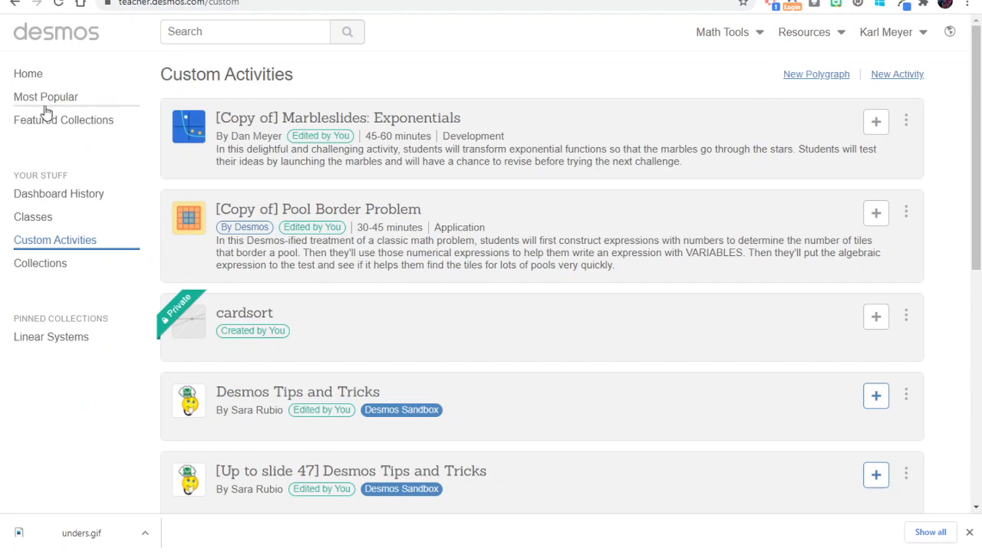
Step: Create a new link-shared custom activity named 'Paste' in Desmos Teacher
click(29, 74)
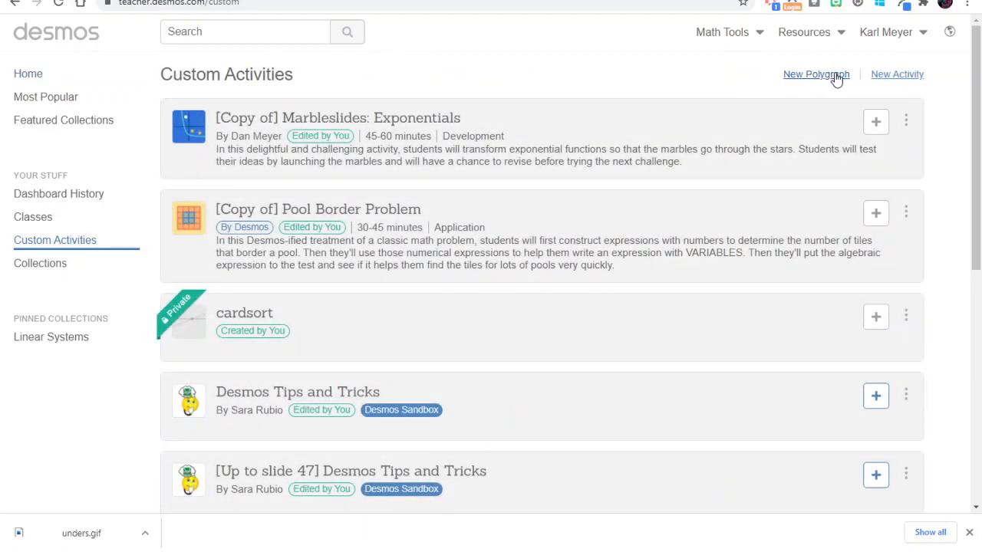
mouse_move(898, 74)
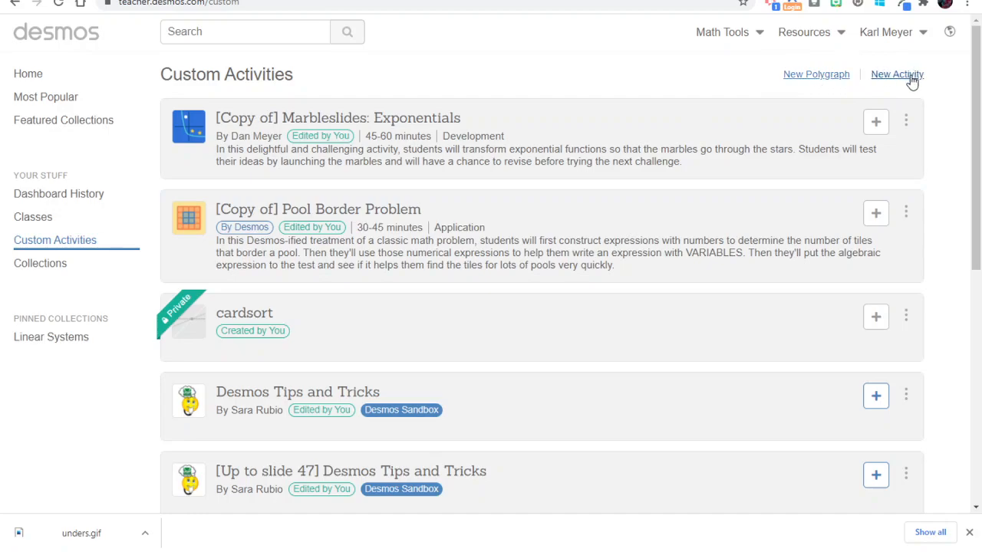
click(897, 74)
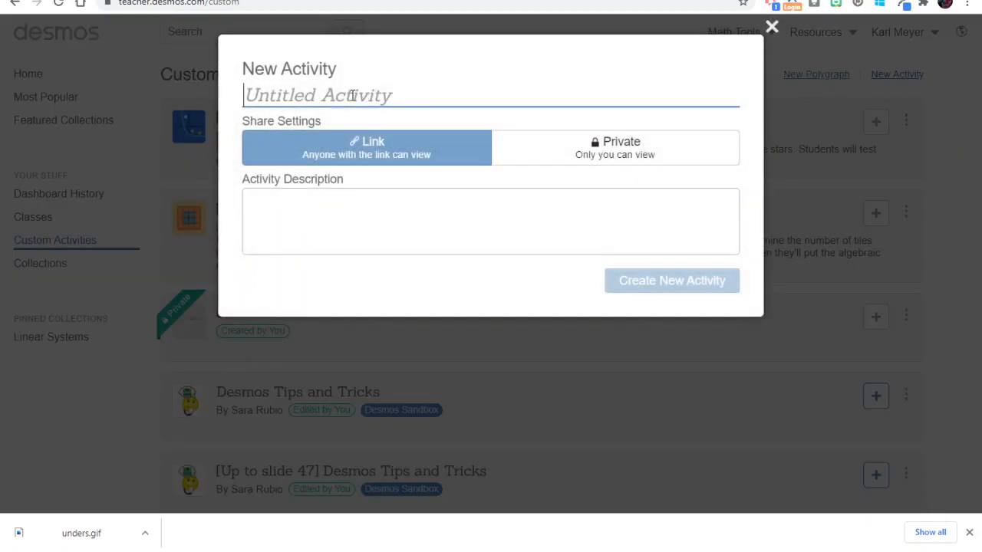
text(Past)
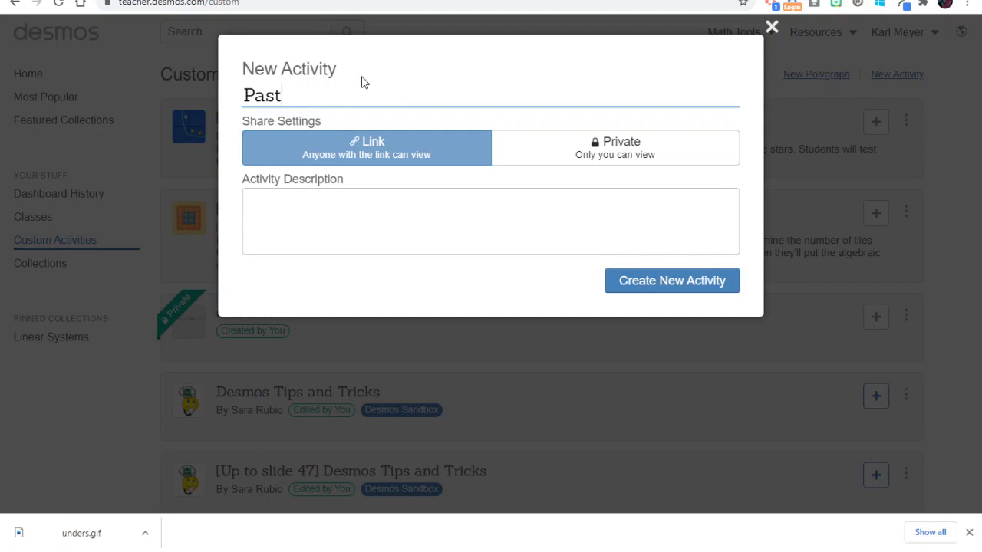
text(e)
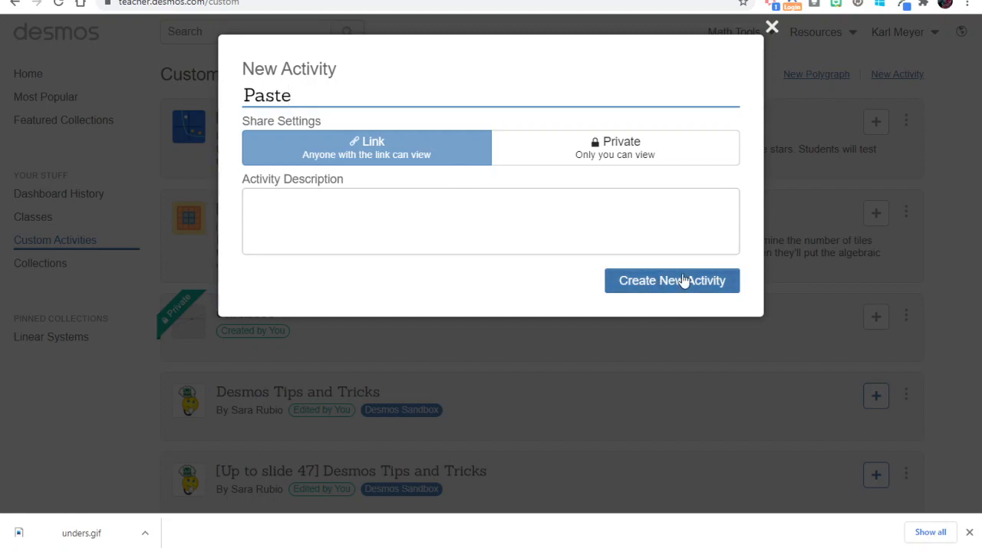
click(671, 281)
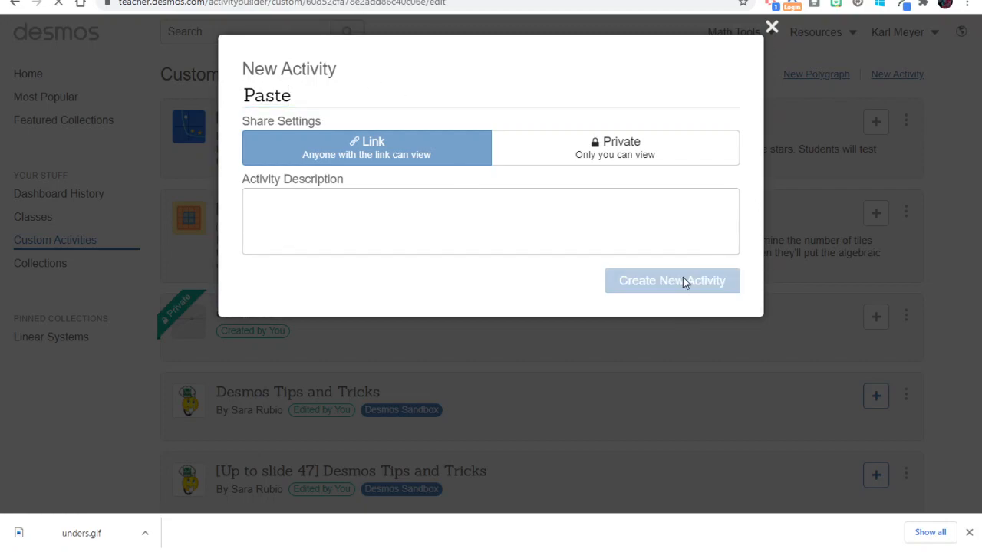
click(672, 281)
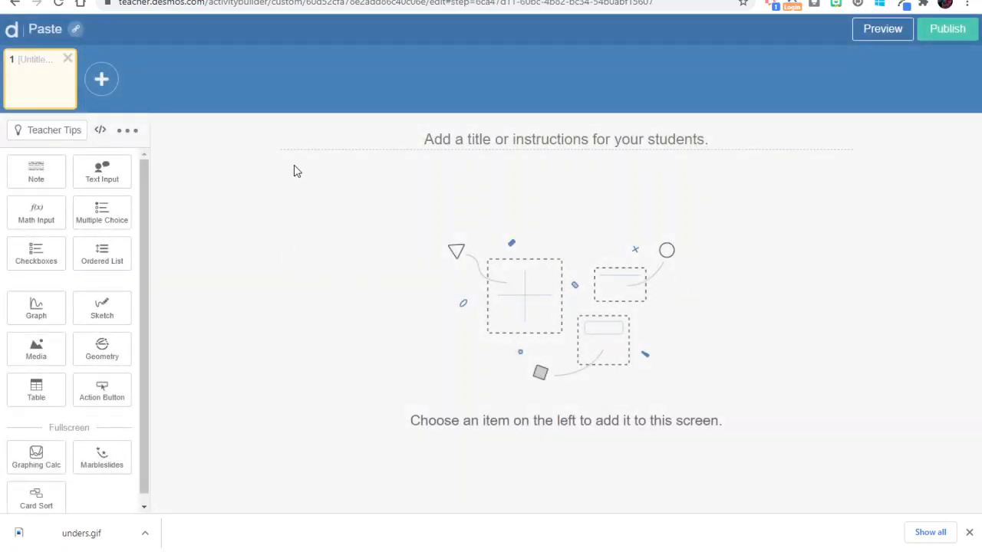
mouse_move(284, 163)
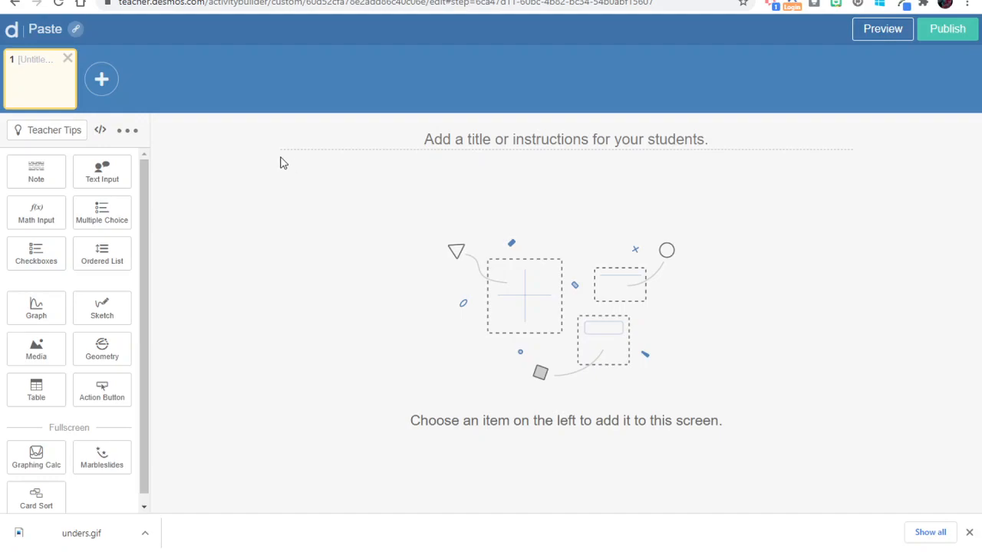
mouse_move(36, 456)
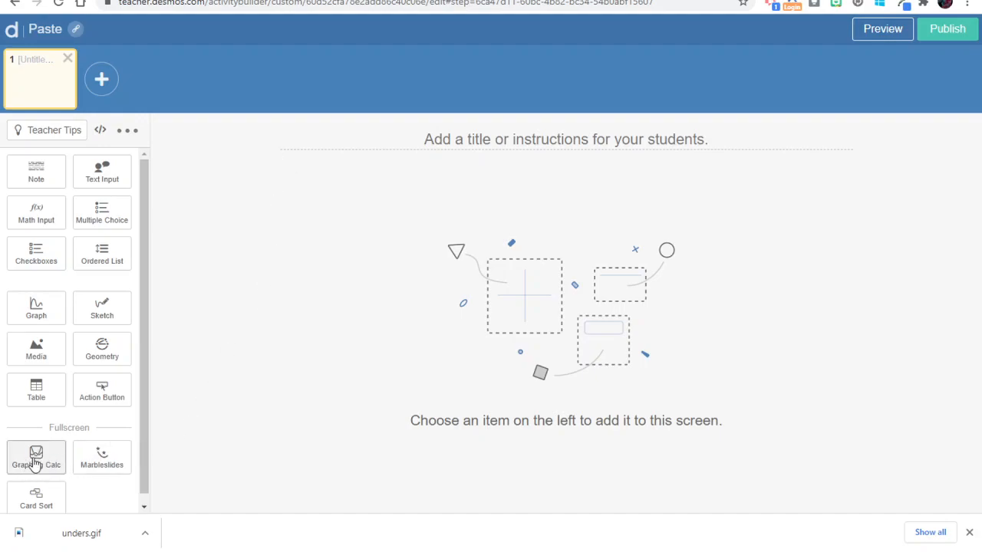
mouse_move(36, 457)
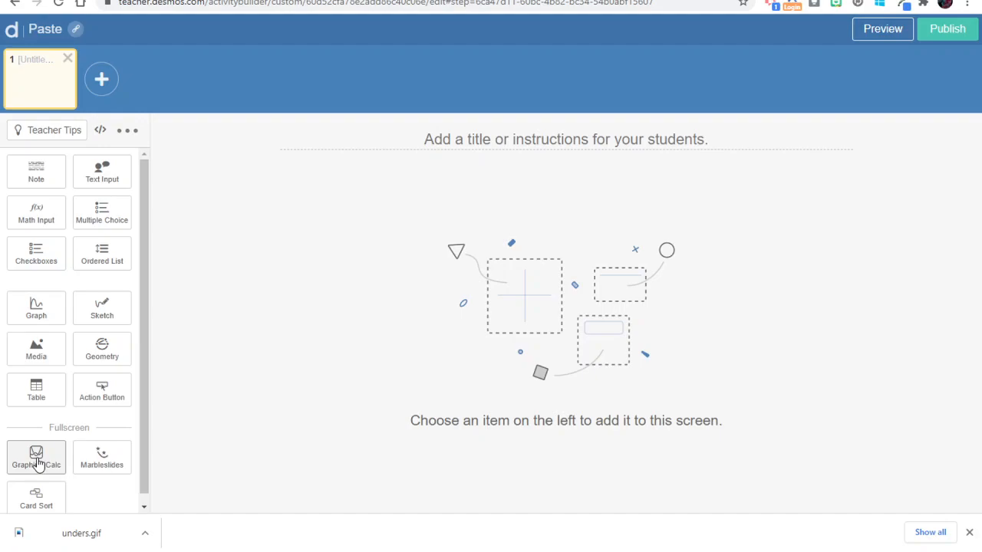
Step: Add a full-screen Graphing Calc component to screen 1
click(36, 457)
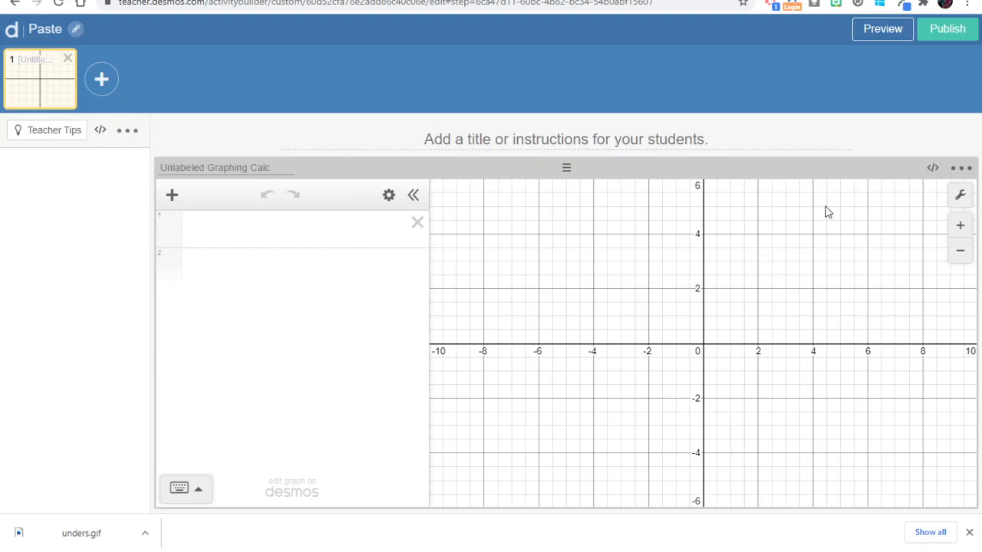
mouse_move(693, 361)
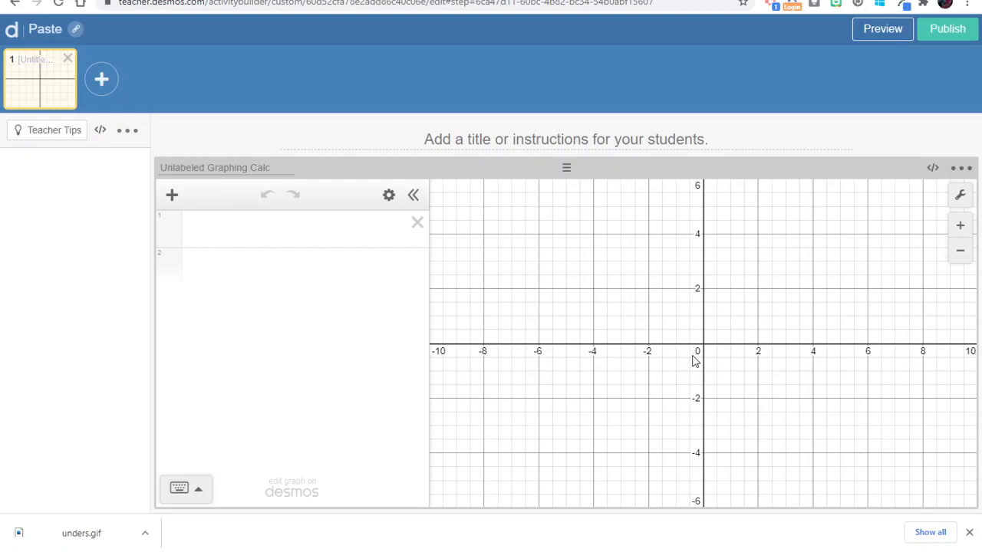
mouse_move(226, 212)
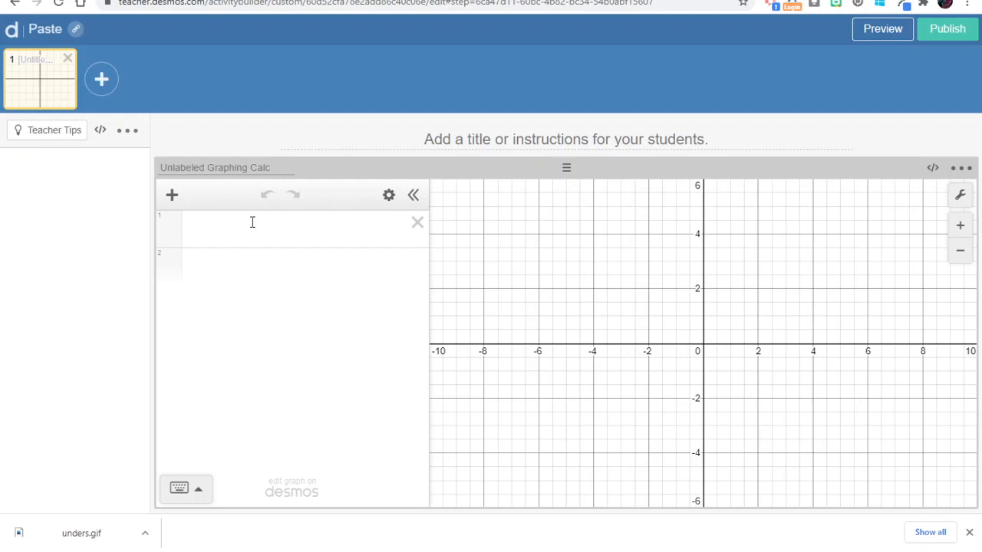
Step: Paste the copied parabola-and-line graph into the first expression row
click(268, 228)
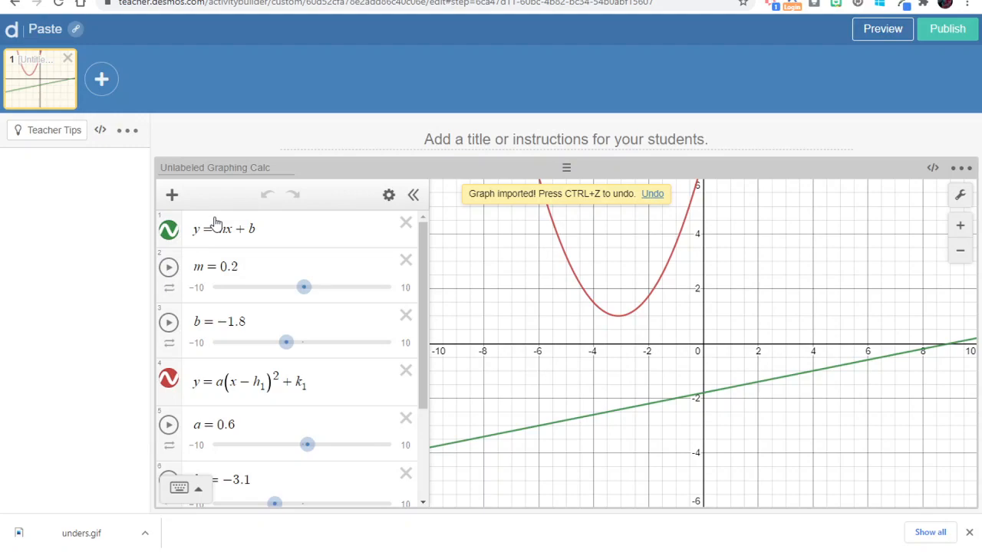
mouse_move(882, 28)
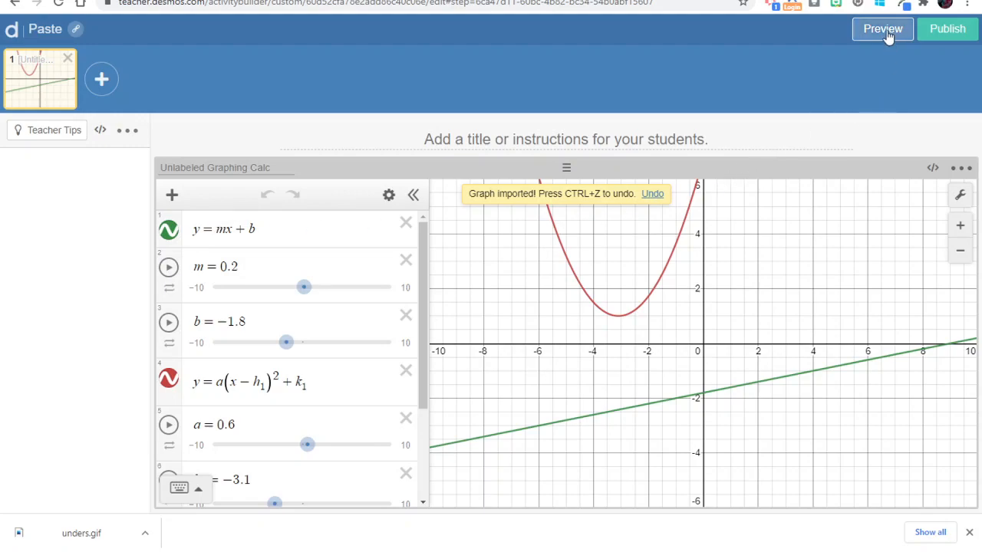
click(882, 28)
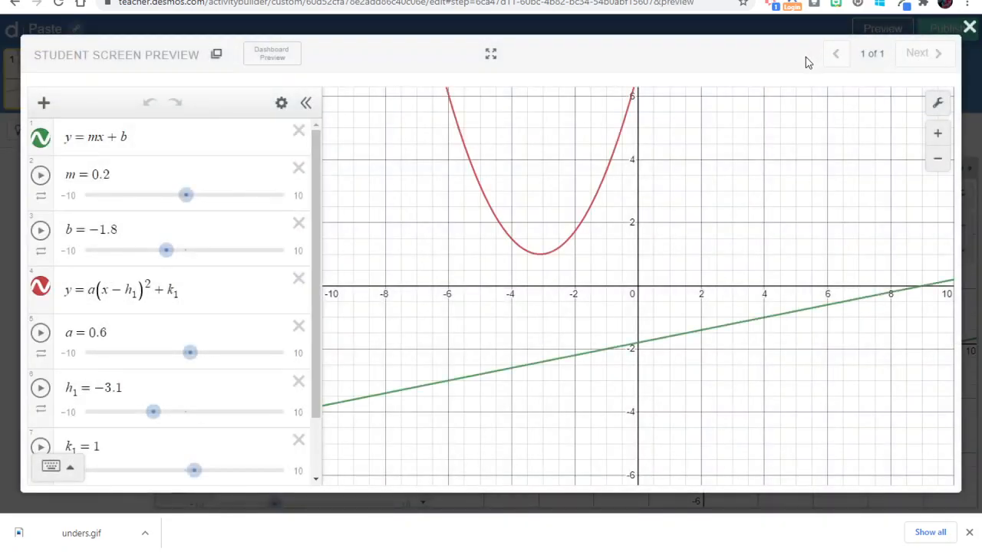
mouse_move(970, 28)
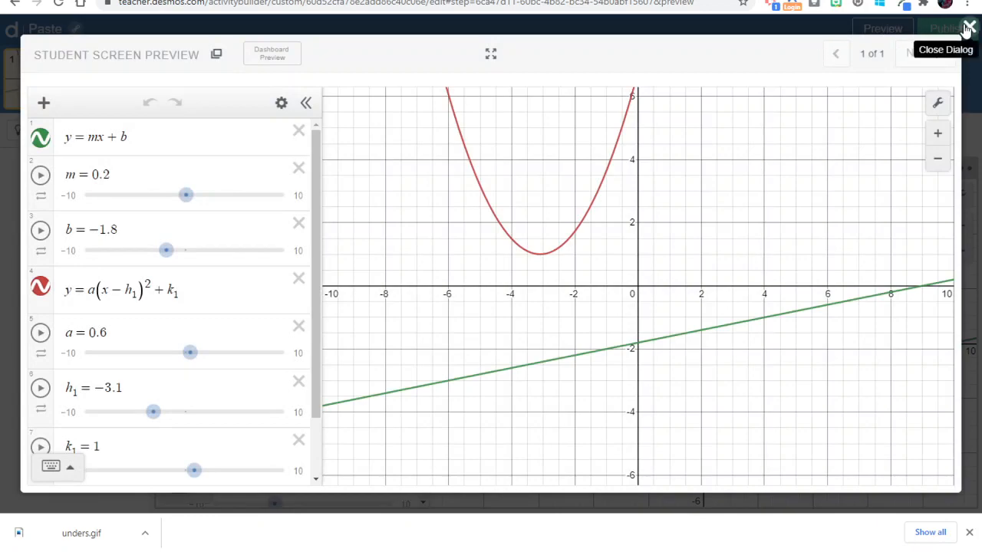
click(969, 26)
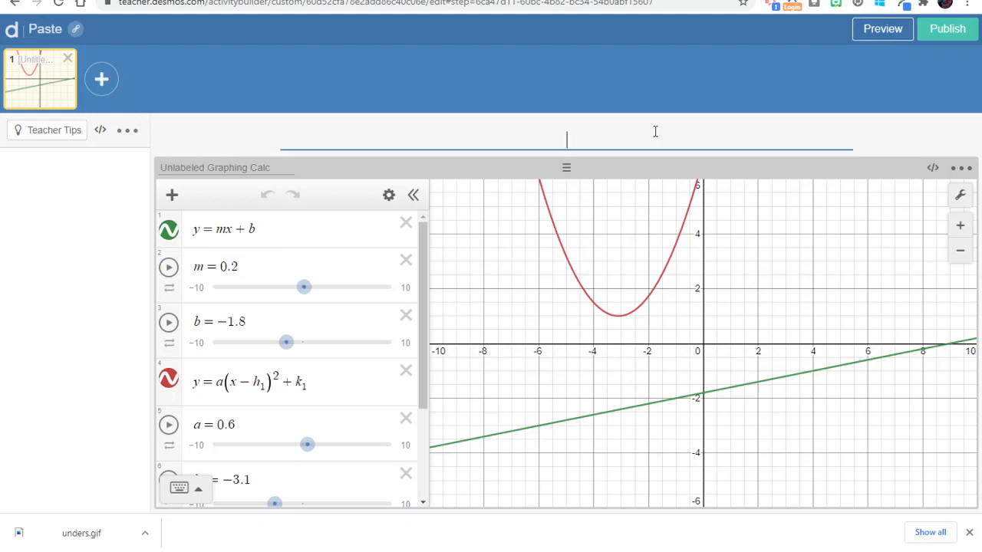
Step: Type the screen title 'Find Two Solutions to this System'
text(Find Two Solutions to t)
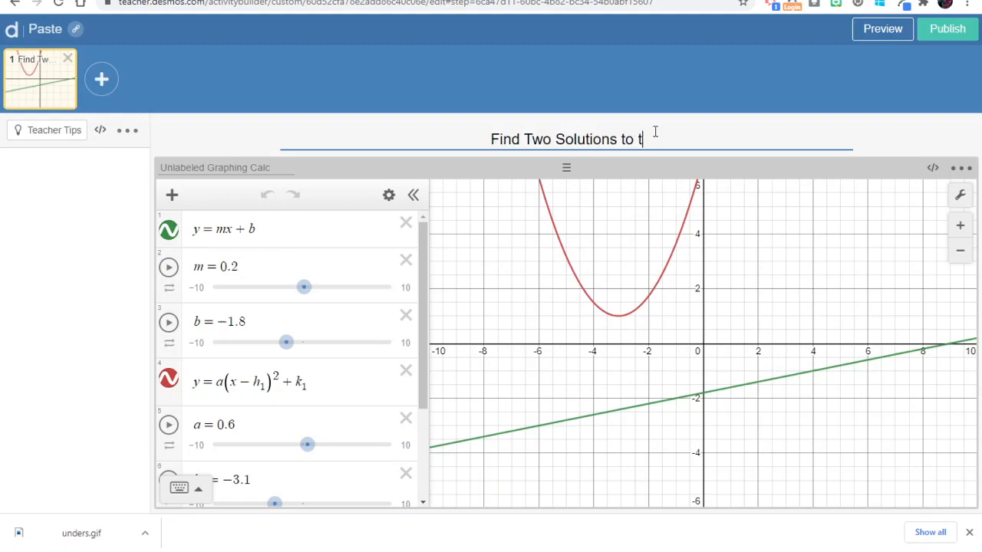
text(his Systm)
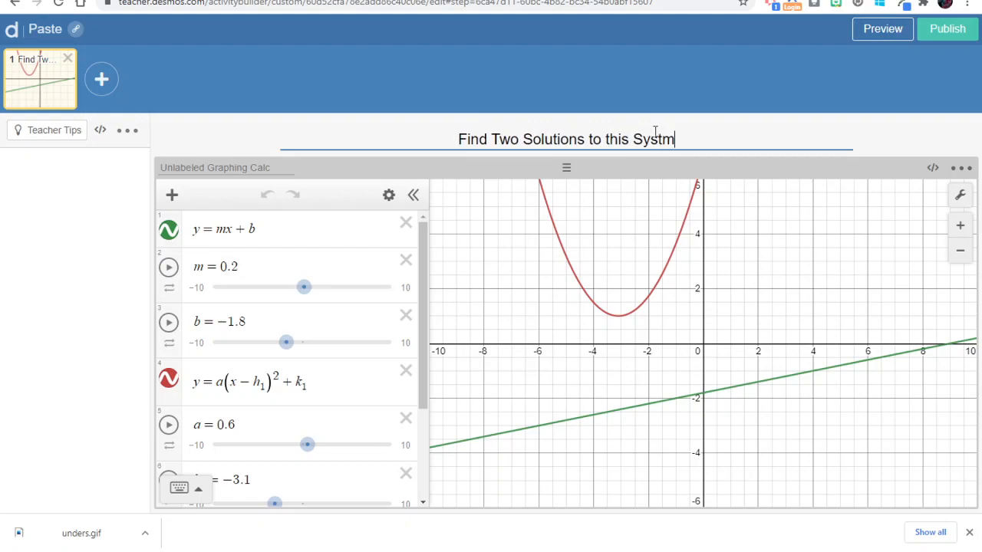
text(e)
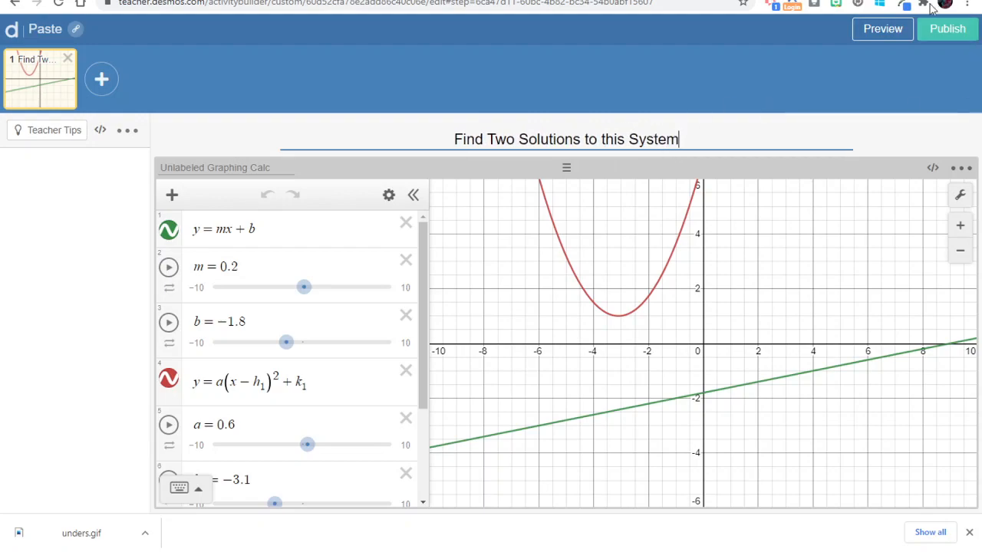
Step: Preview the screen, drag slider a negative to flip the parabola, and adjust b
click(882, 28)
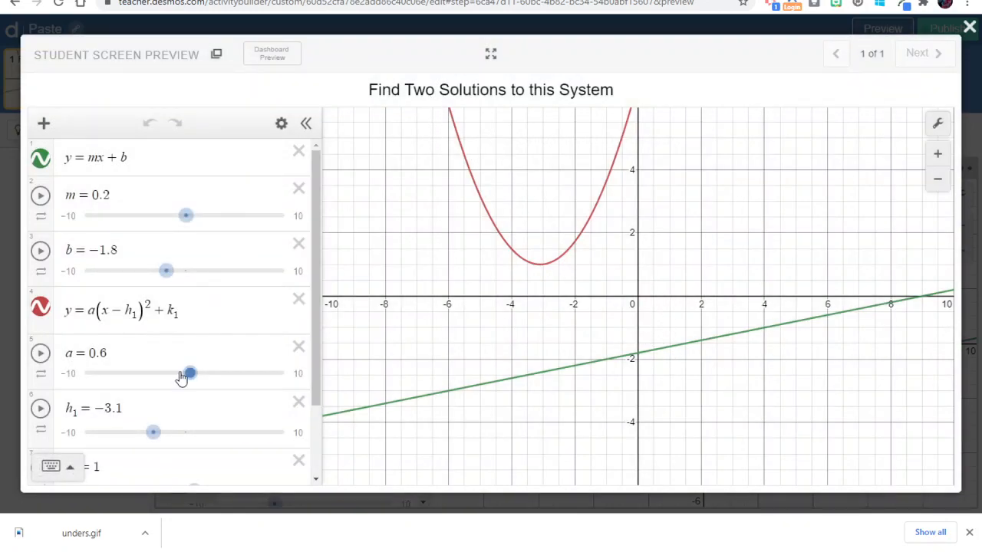
drag(190, 374, 178, 374)
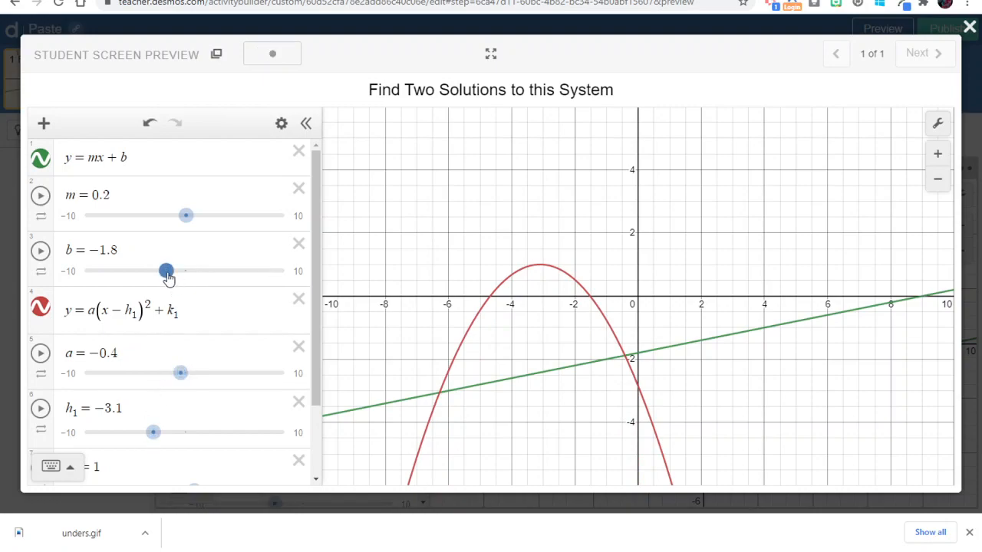
drag(166, 271, 184, 270)
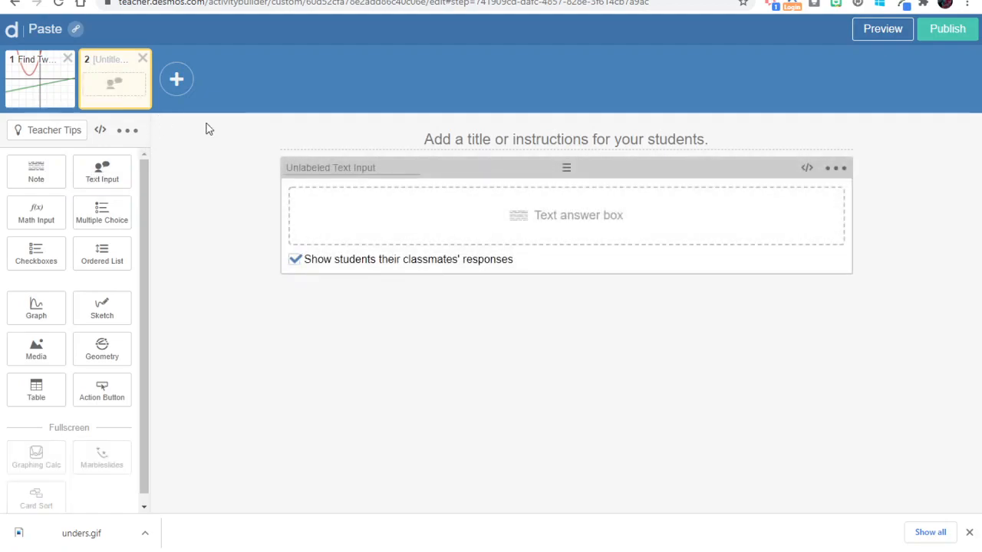
mouse_move(341, 144)
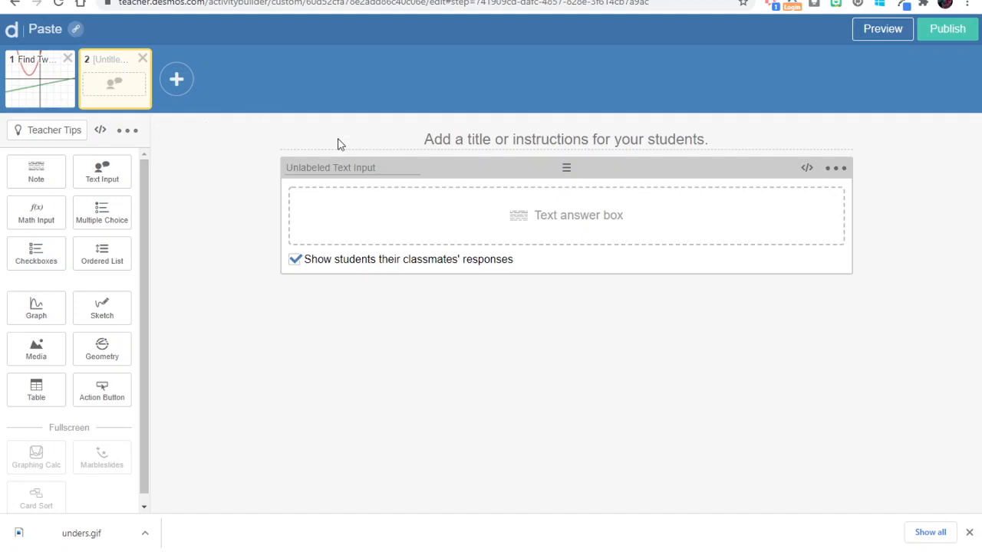
mouse_move(922, 63)
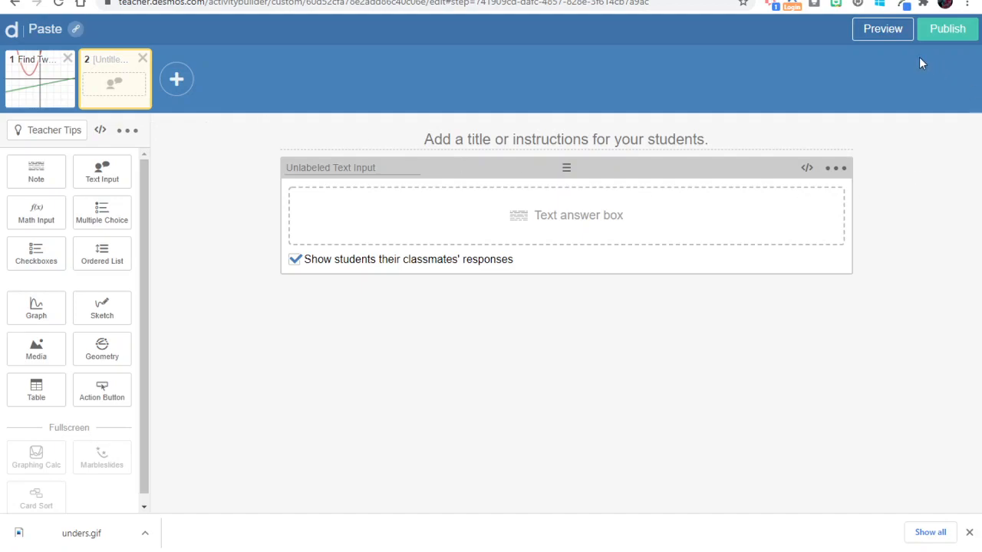
mouse_move(885, 94)
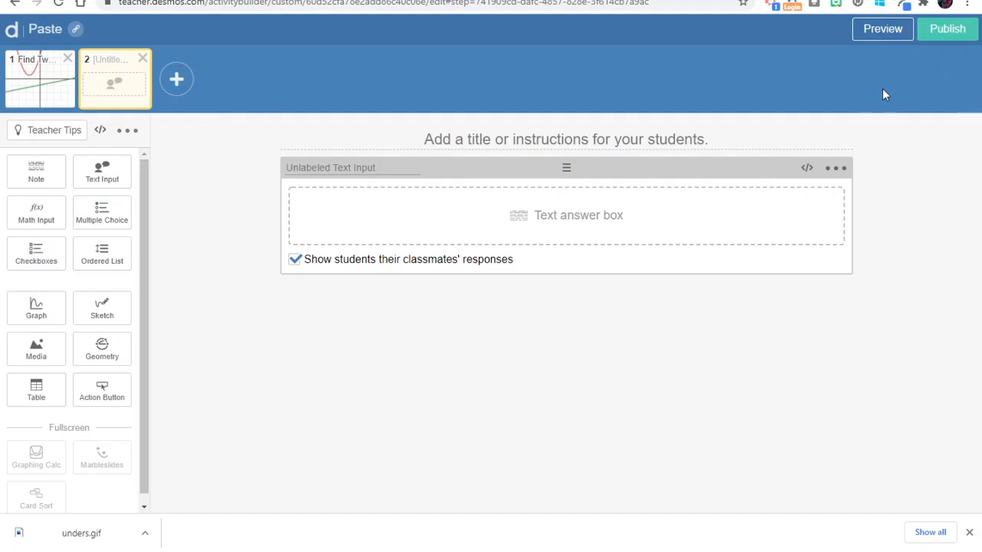